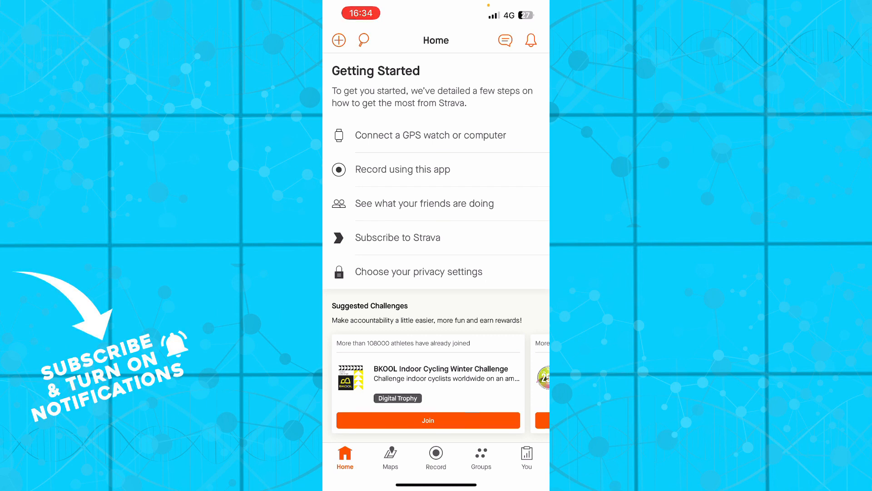
Tour the Maps, Record and Groups sections of Strava.
left_click(390, 456)
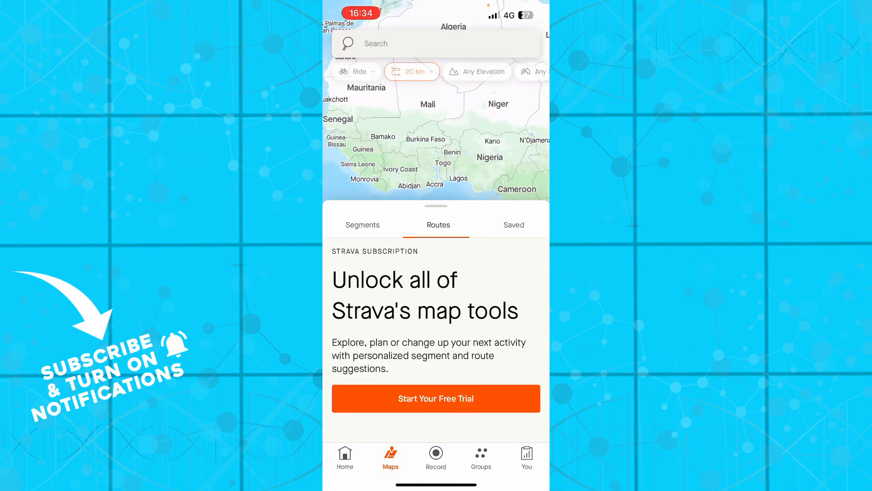
left_click(435, 456)
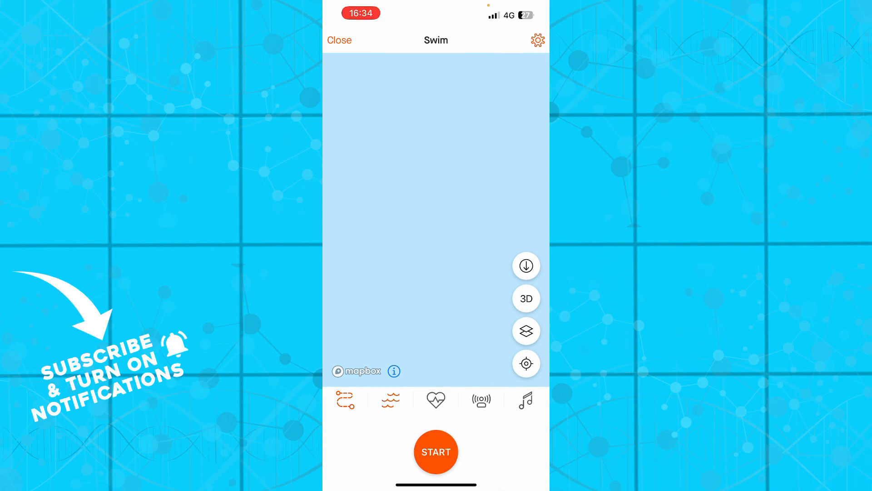
left_click(537, 40)
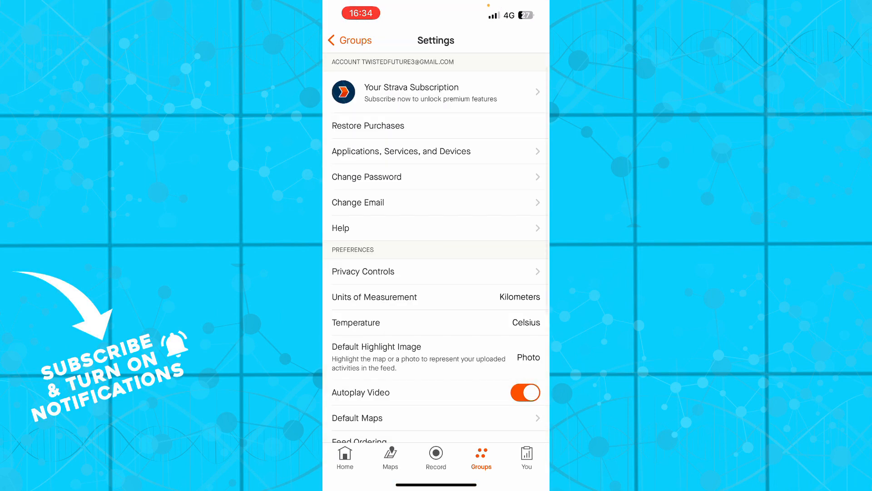
Go to the You profile and view the weekly Progress summary.
left_click(525, 457)
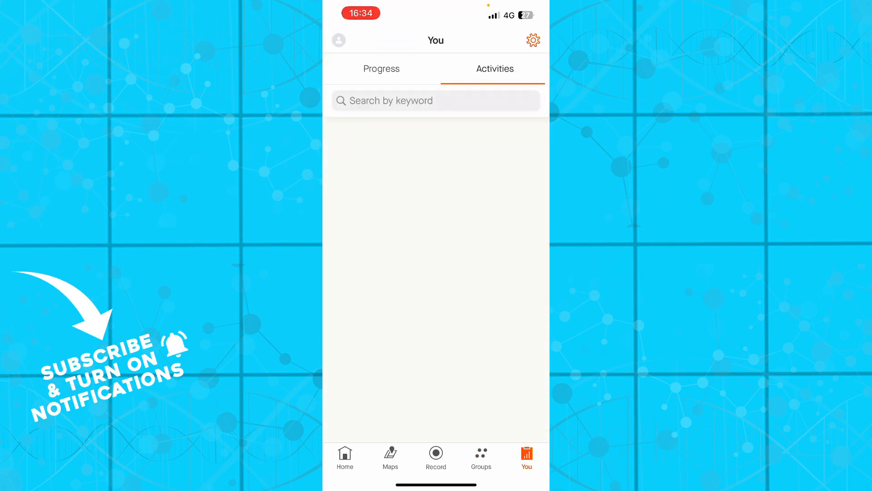
left_click(380, 68)
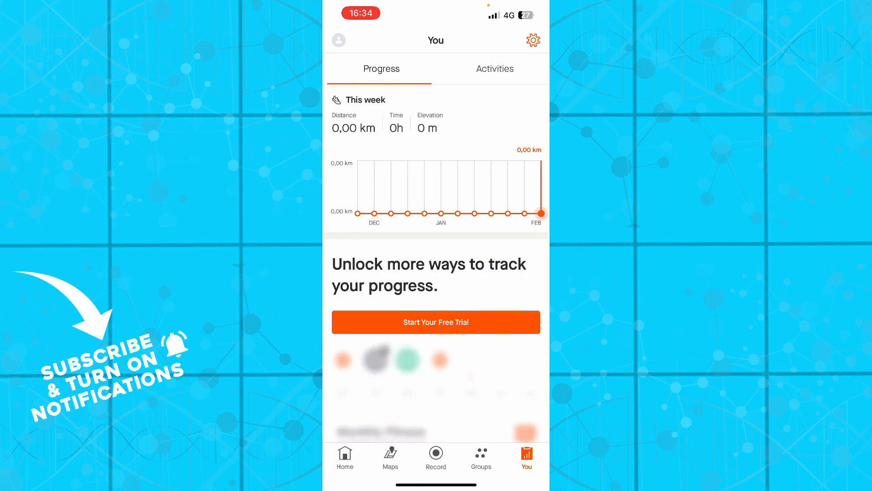
left_click(338, 40)
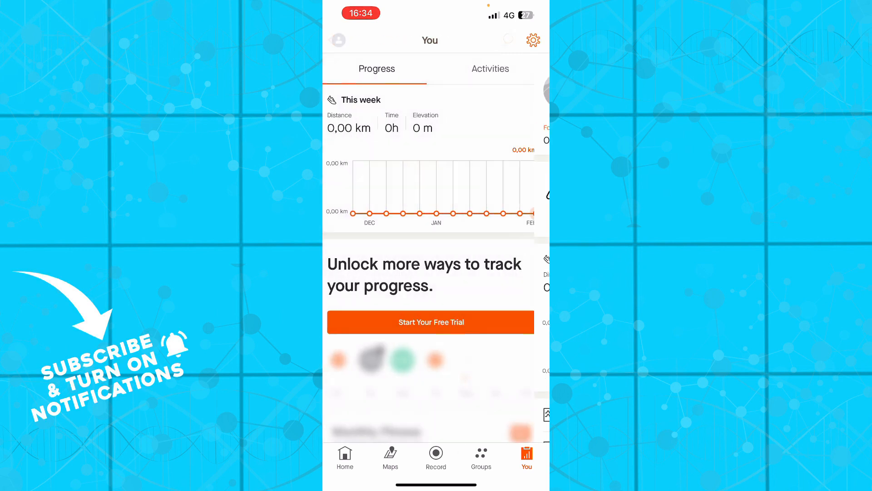
Return to the Home feed with its Getting Started checklist and challenges.
left_click(345, 458)
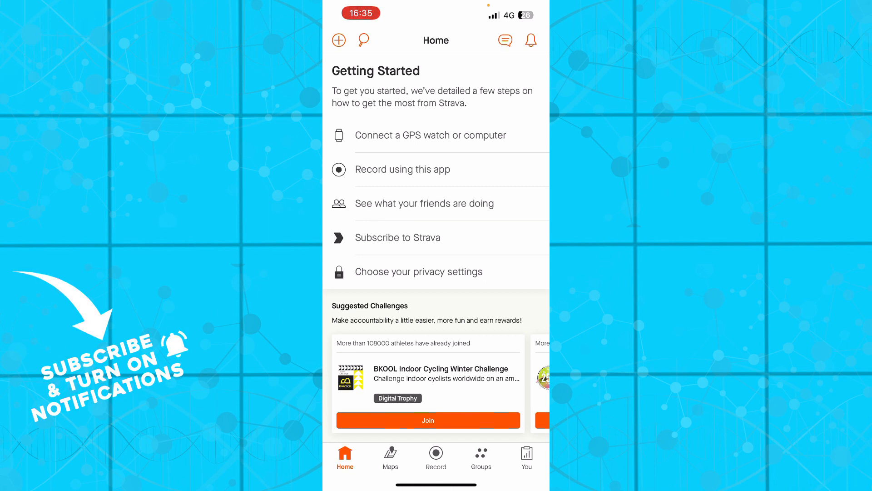
Search for people on Strava with the name 'Milos' entered as the query.
left_click(364, 40)
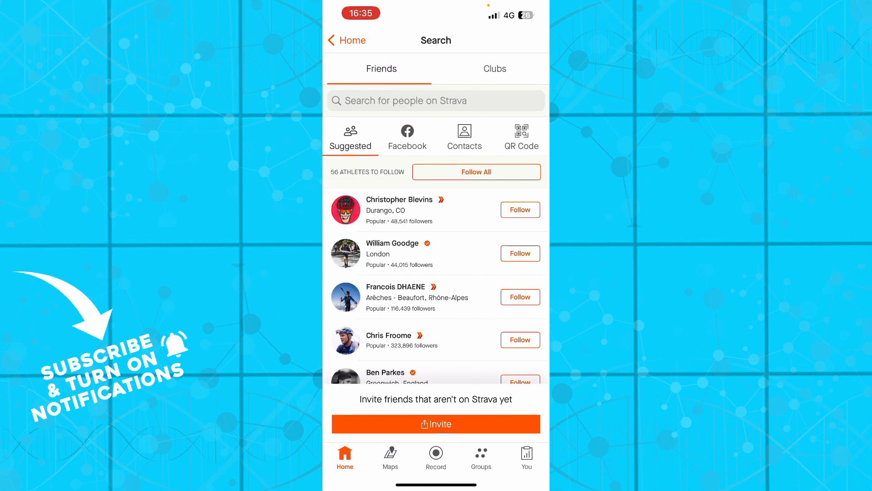
left_click(423, 101)
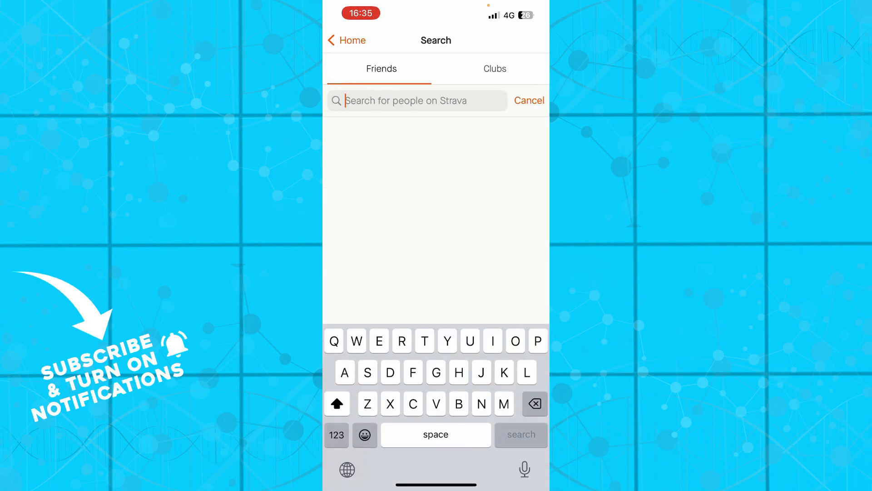
type("Milos")
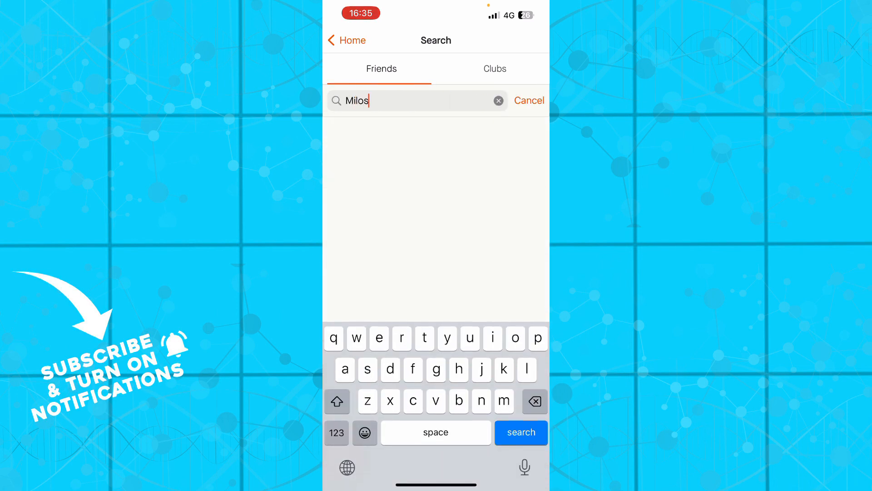